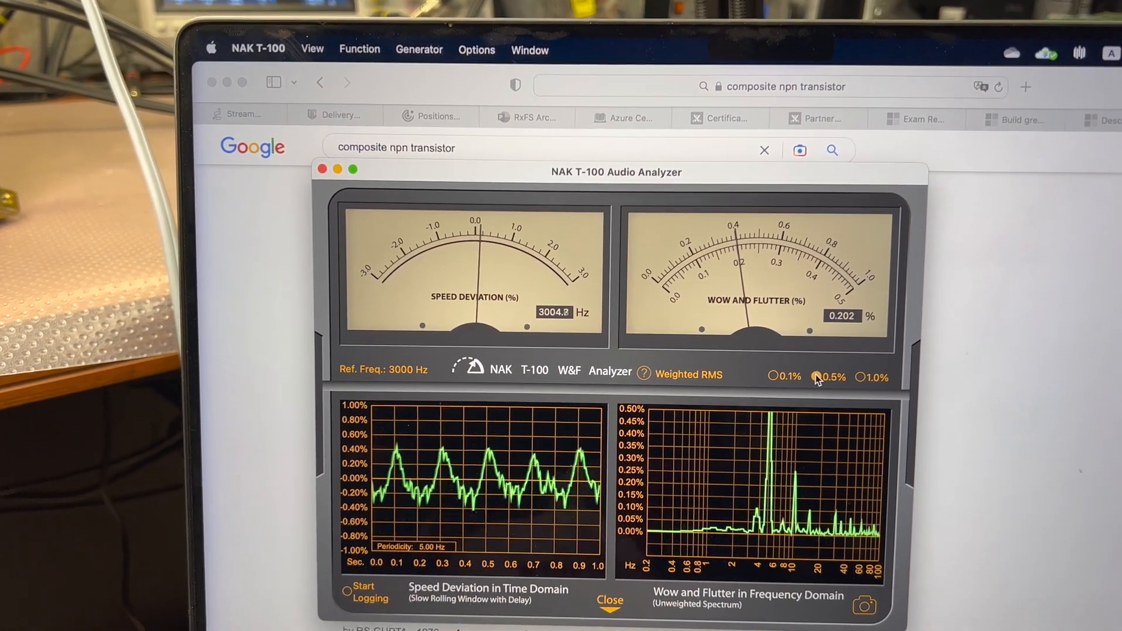
Step: Set the wow and flutter meter to the 0.5% range, reading about 0.2% weighted RMS
left_click(816, 377)
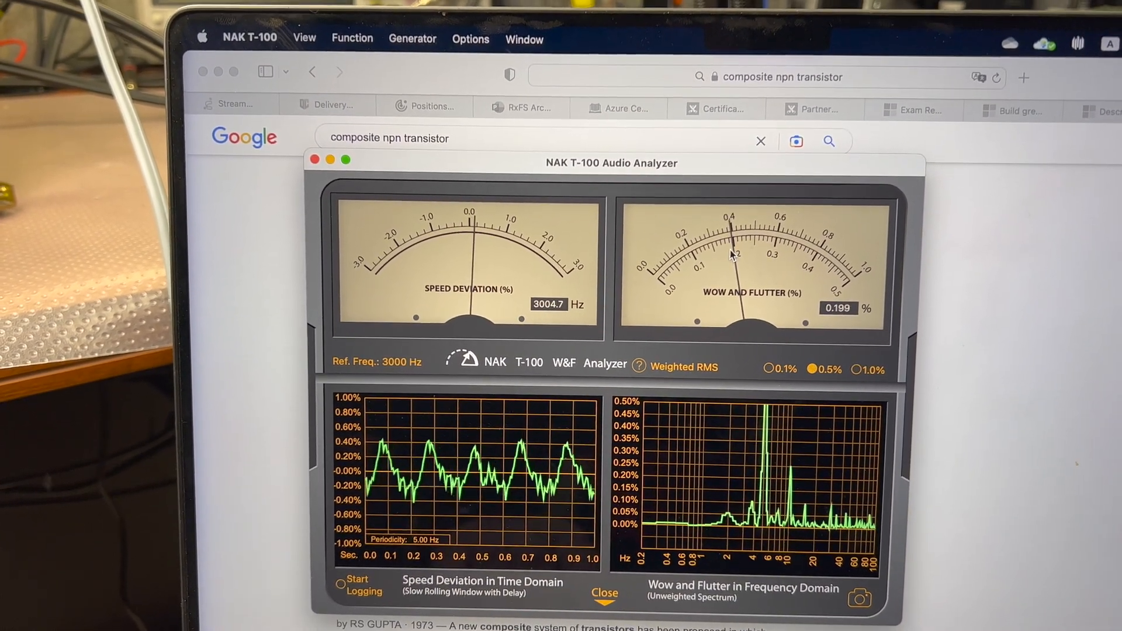